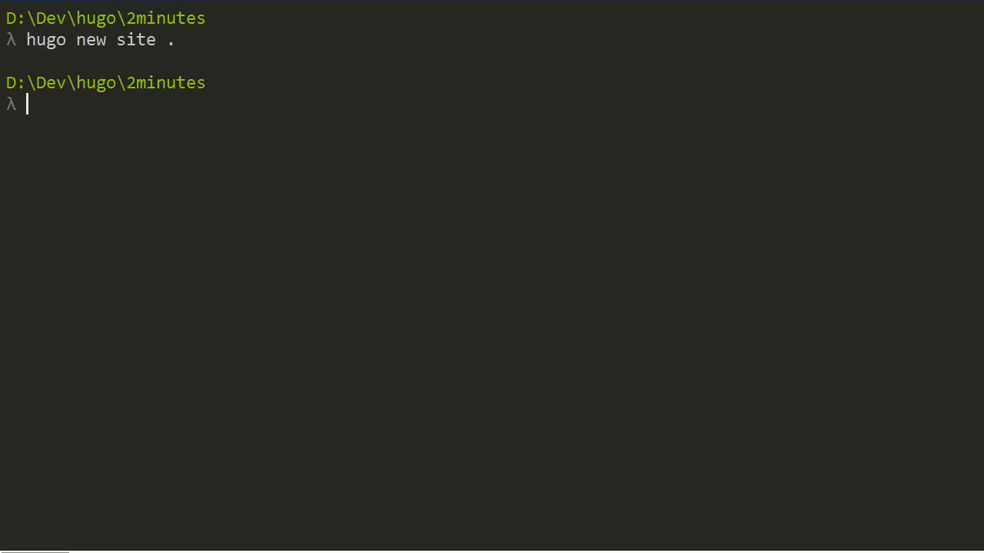
Add a welcome post with 'hugo new post/welcome.md' in the 2minutes site
text(hugo new post/)
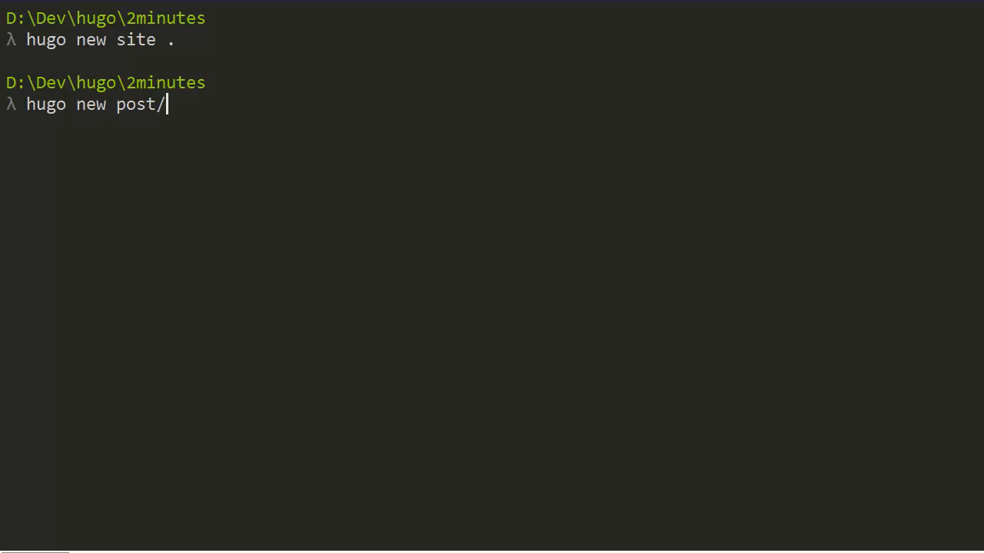
text(welcome.md)
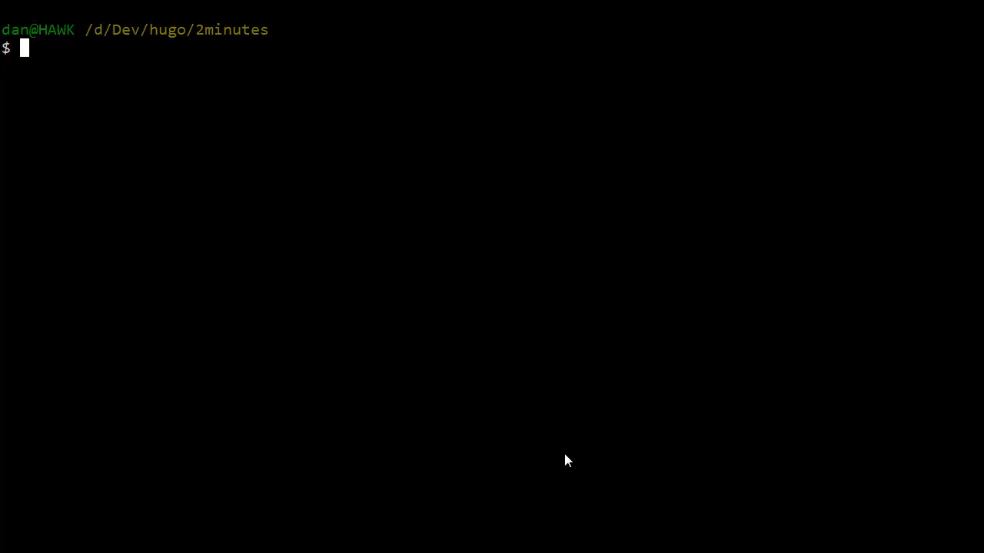
text(git clone git@github.com:SenjinDarashiva/hugo-uno.git)
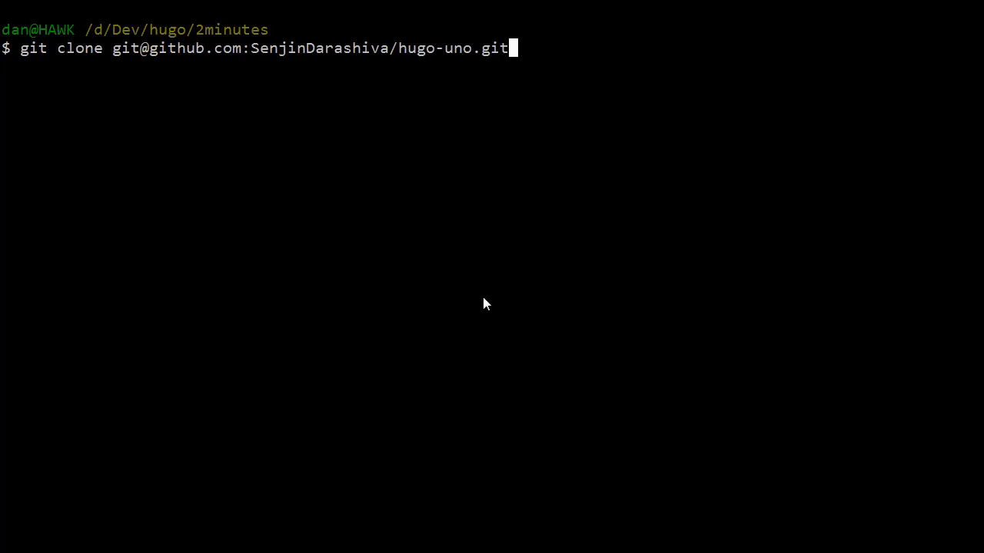
text(them)
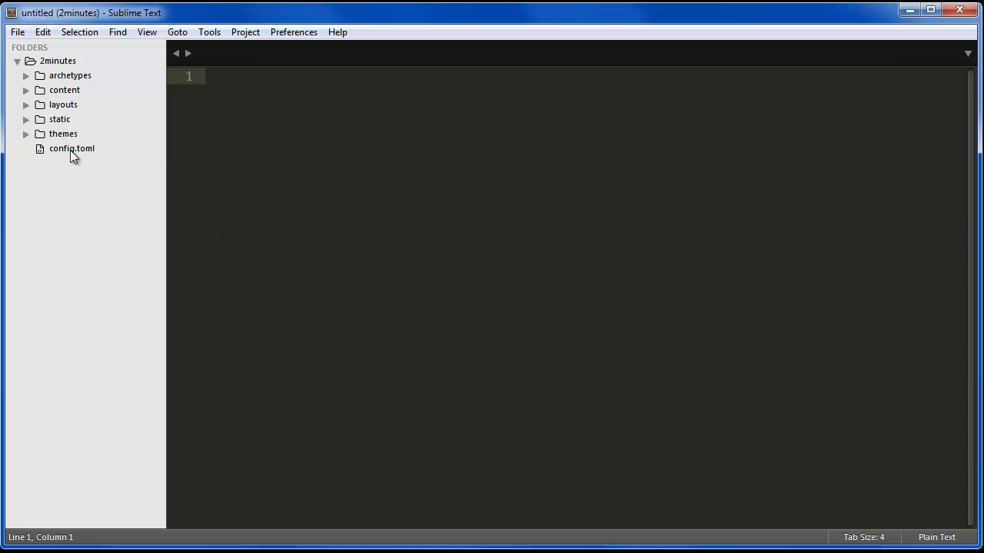
Edit config.toml to set title "Hugo in 2 minutes" and theme = "hugo-uno", then save
double_click(71, 148)
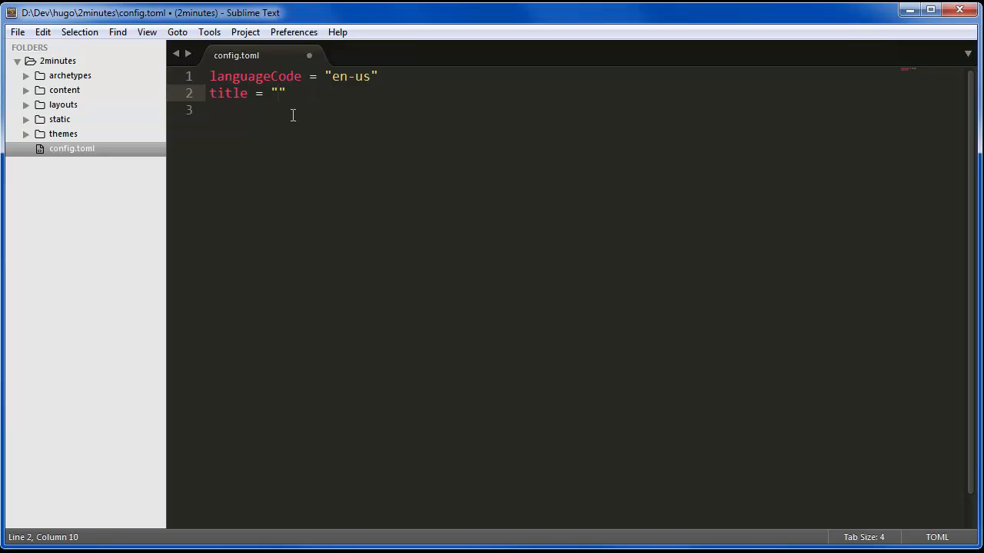
text(Hugo in 20)
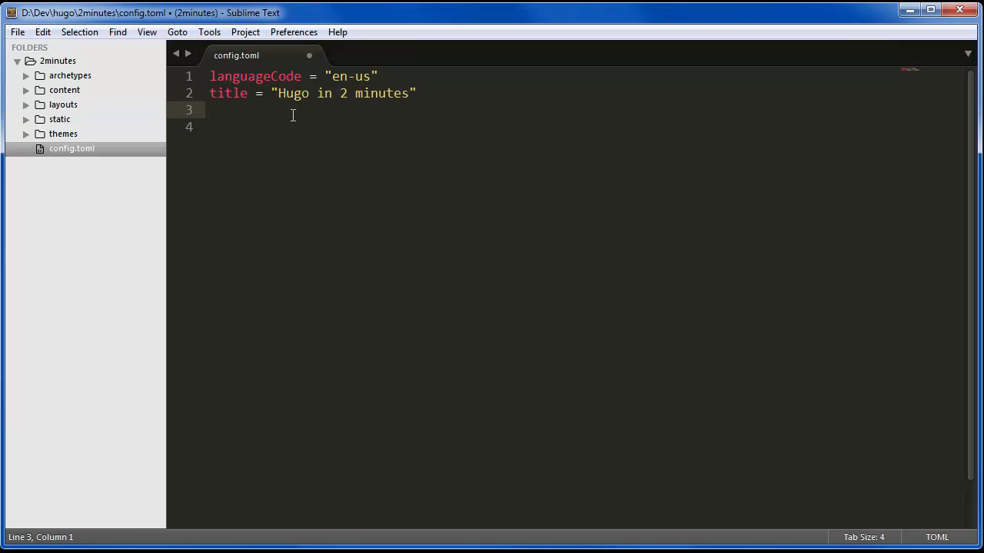
text(theme = "hugo")
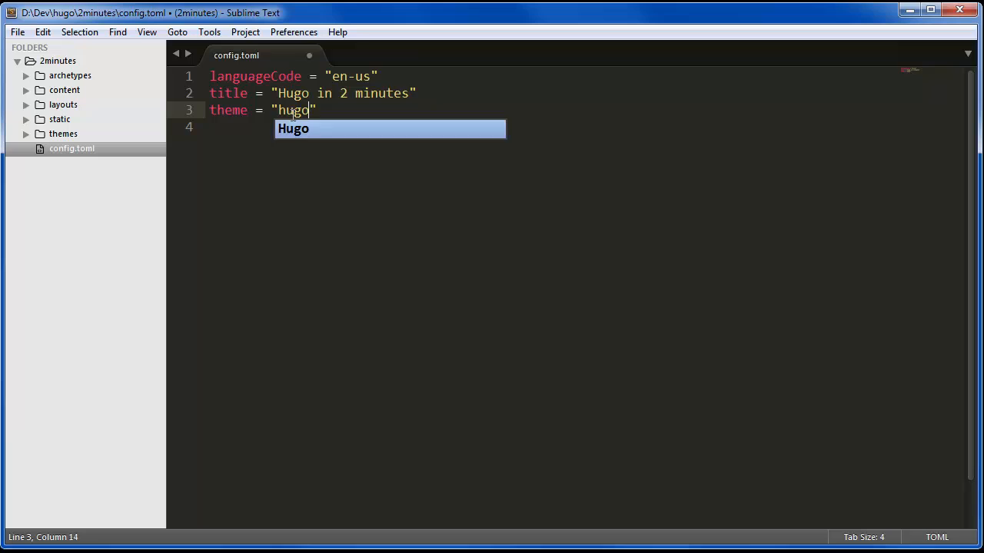
text(-uno)
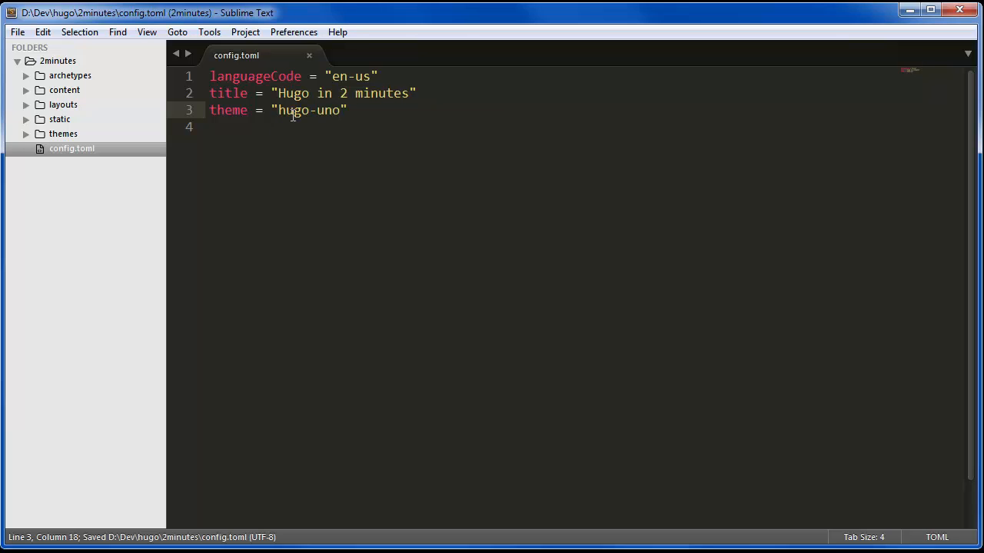
click(64, 90)
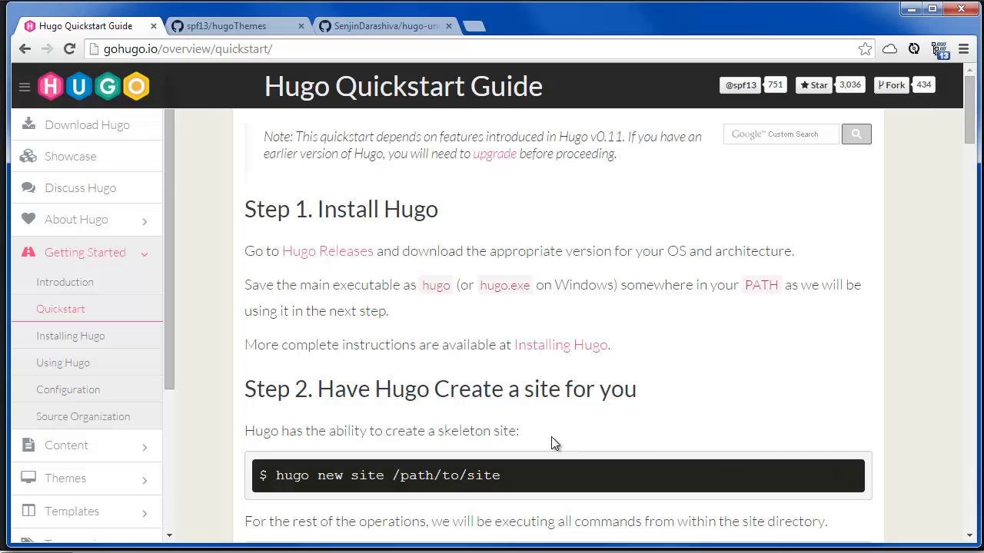
View the site at localhost:1313, go to Blog and read the full welcome post
click(234, 25)
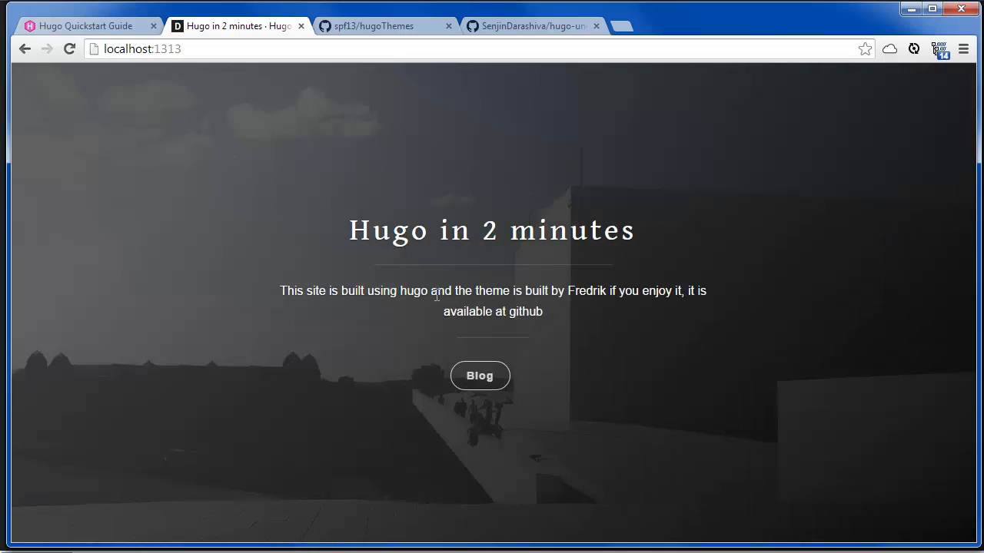
click(479, 376)
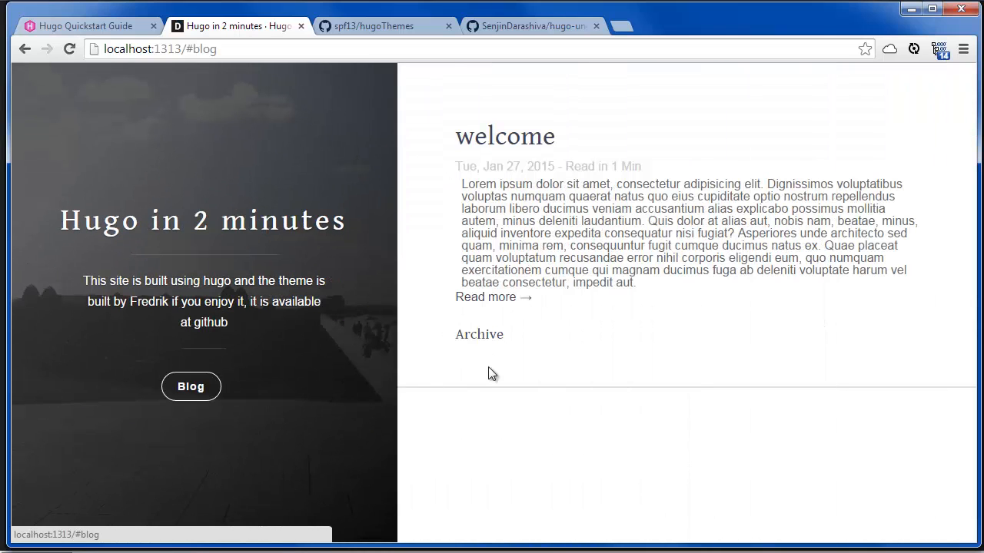
click(485, 298)
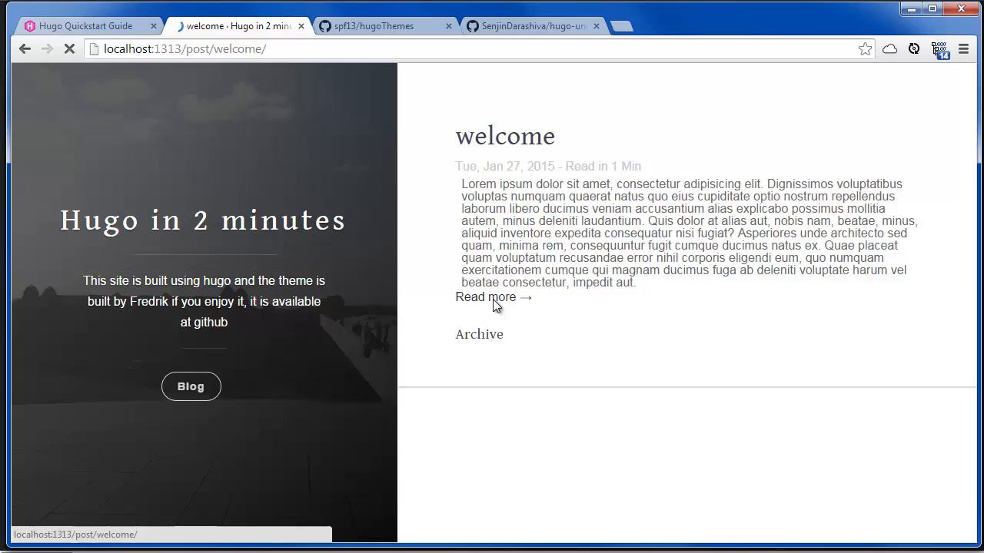
click(493, 297)
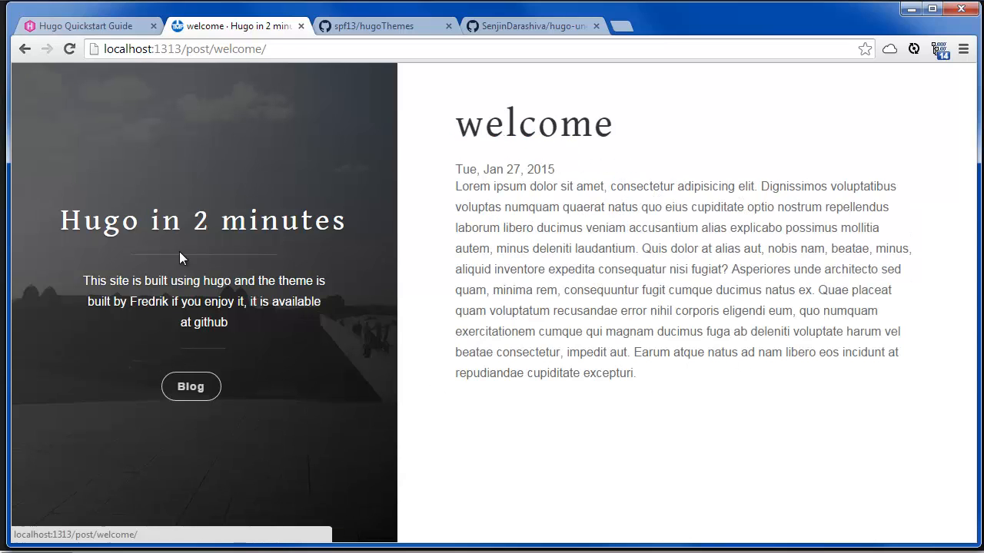